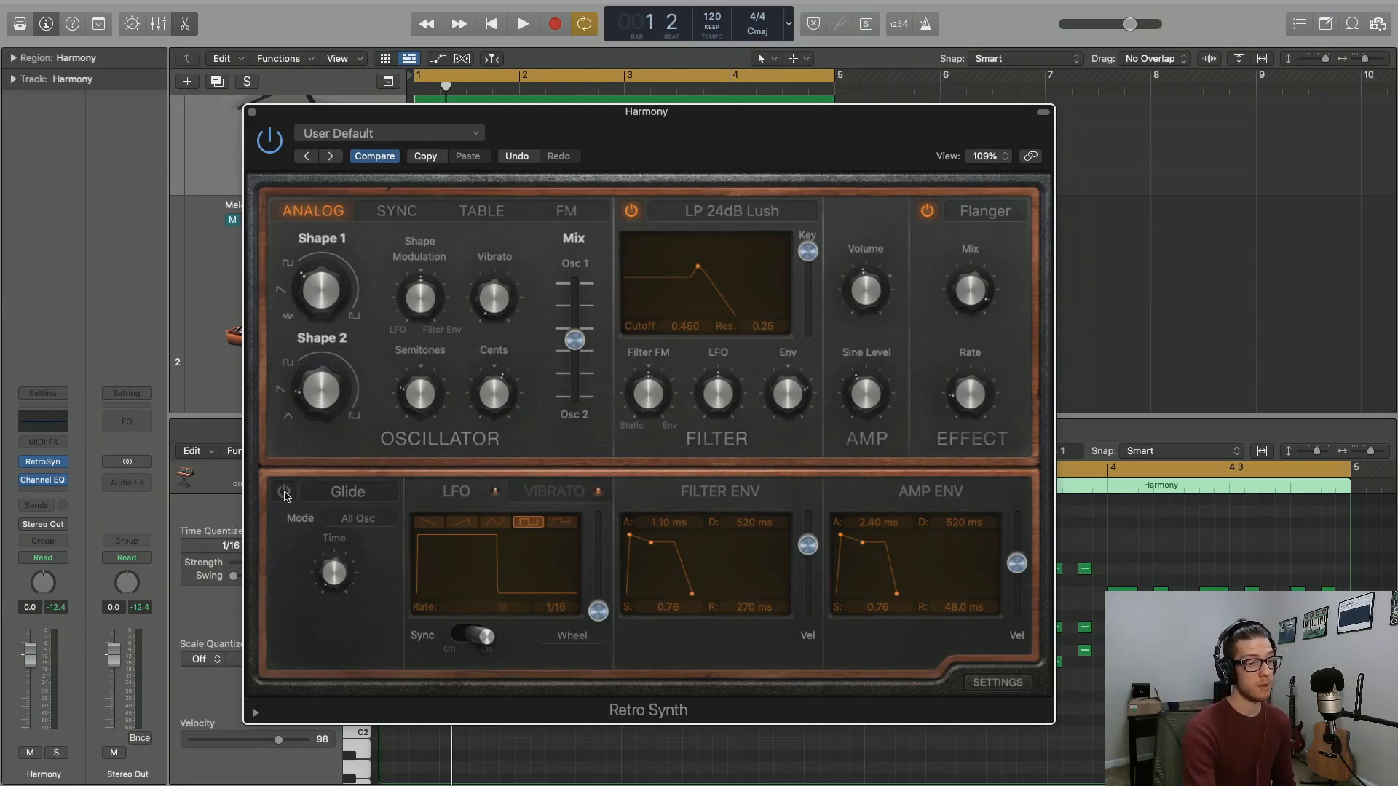
Step: Keep Glide as the Retro Synth mode, audition the melody, and raise Glide Time toward 600 ms
{"action": "left_click", "coordinate": [346, 491]}
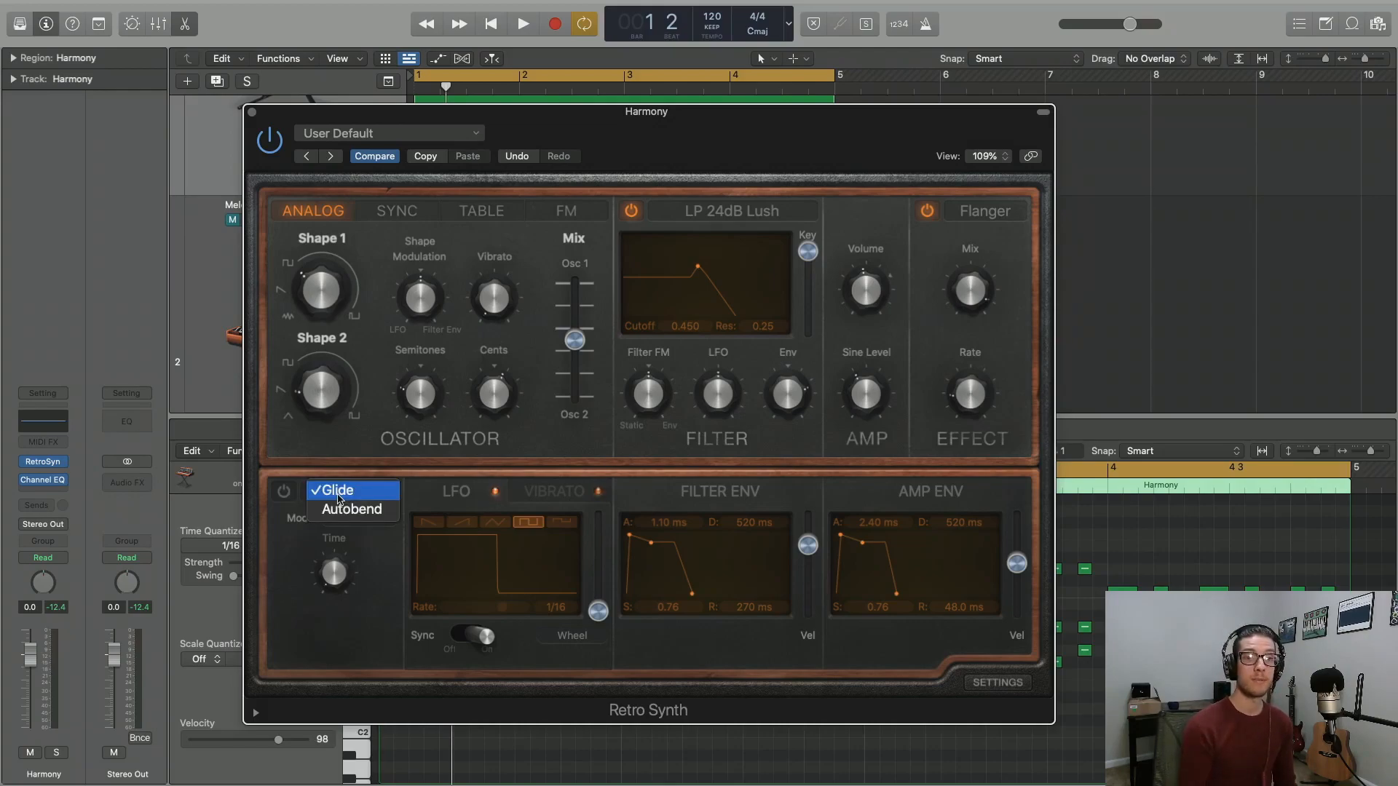
{"action": "left_click", "coordinate": [337, 490]}
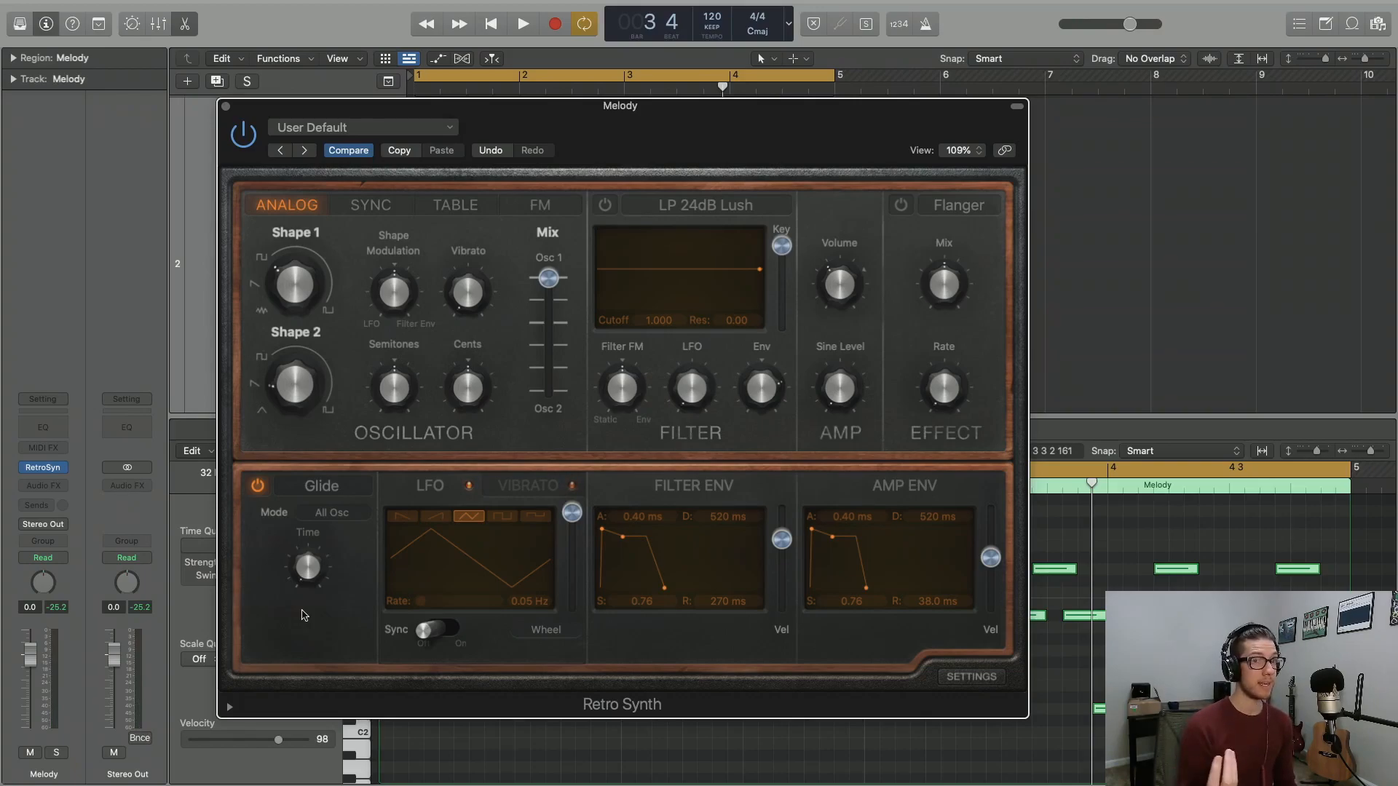
{"action": "left_click", "coordinate": [523, 23]}
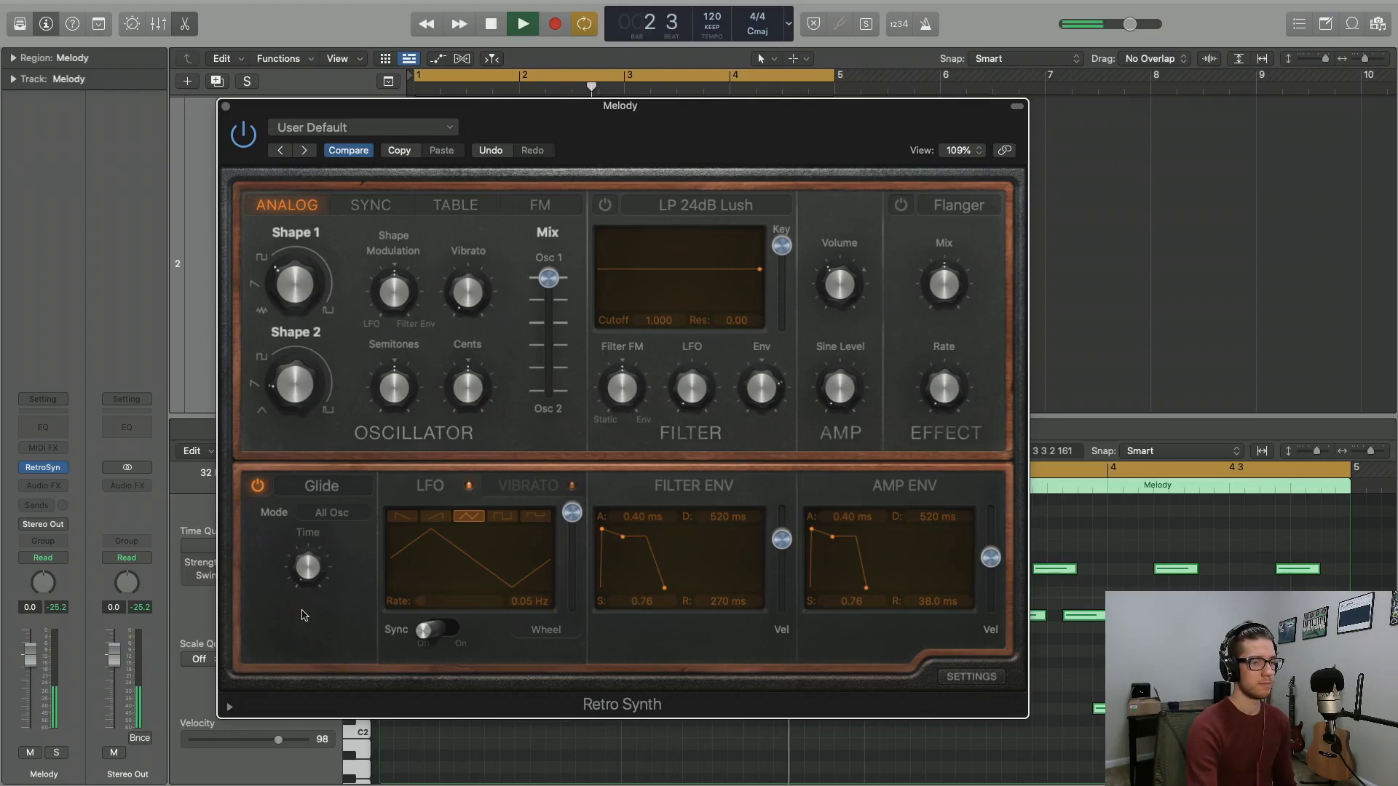
{"action": "left_click", "coordinate": [521, 24]}
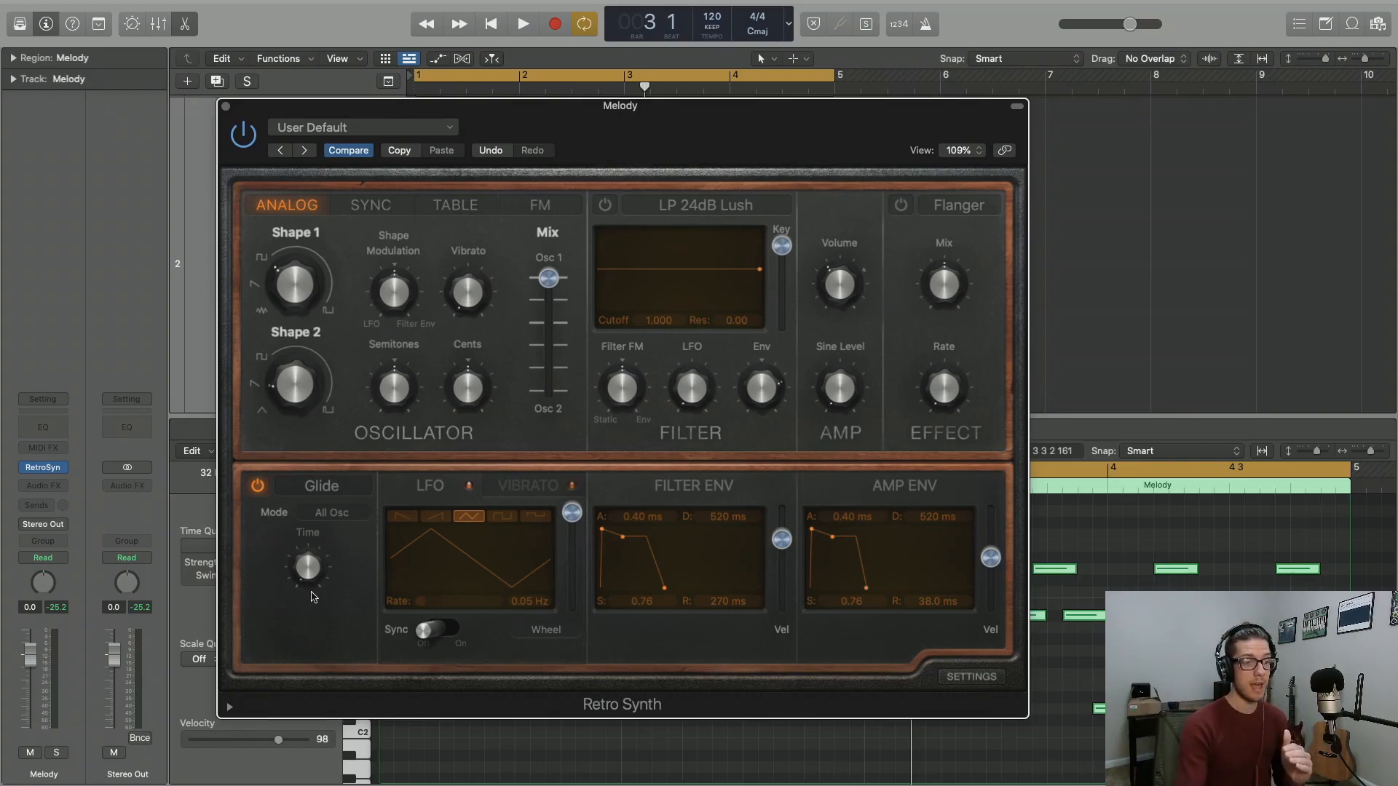
{"action": "left_click_drag", "start_coordinate": [308, 566], "coordinate": [318, 519]}
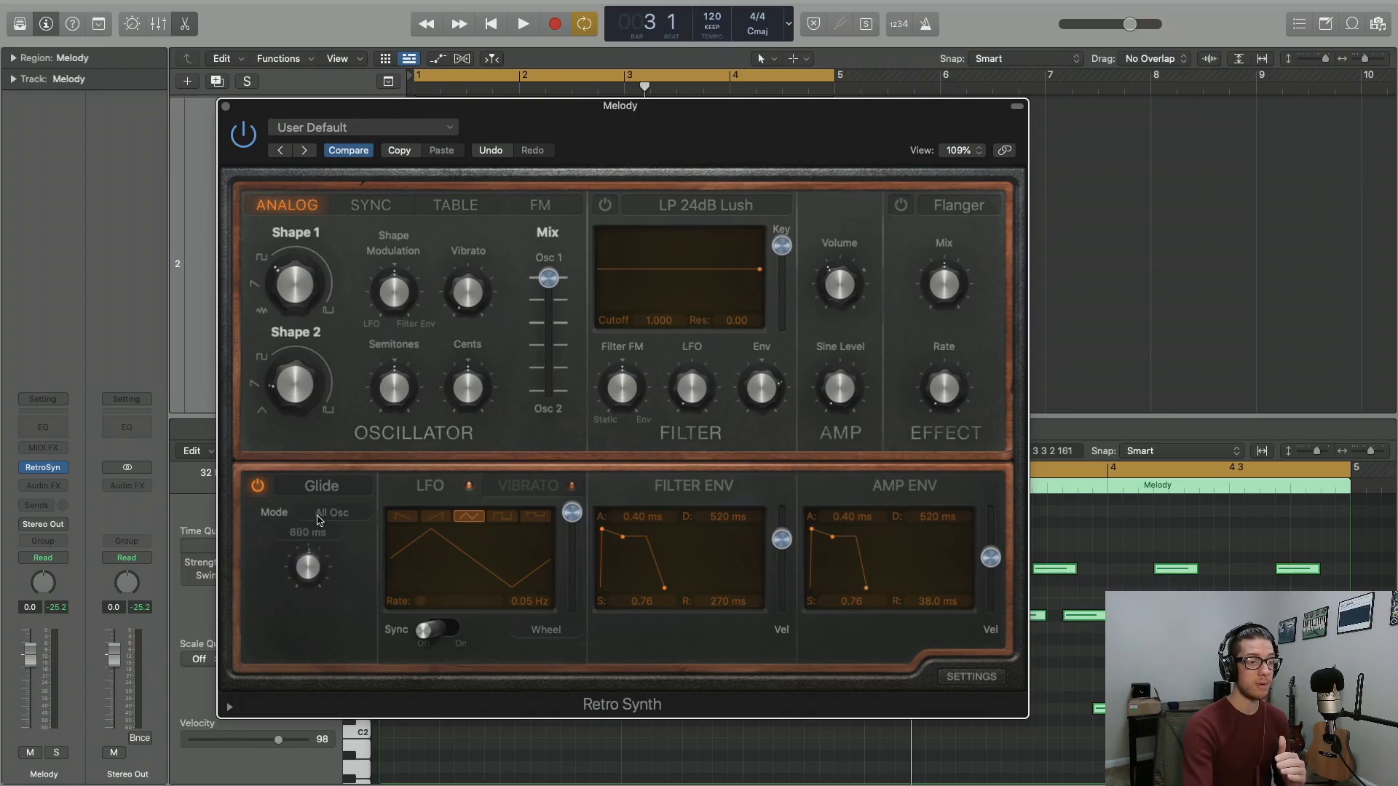
{"action": "left_click_drag", "start_coordinate": [307, 566], "coordinate": [307, 535]}
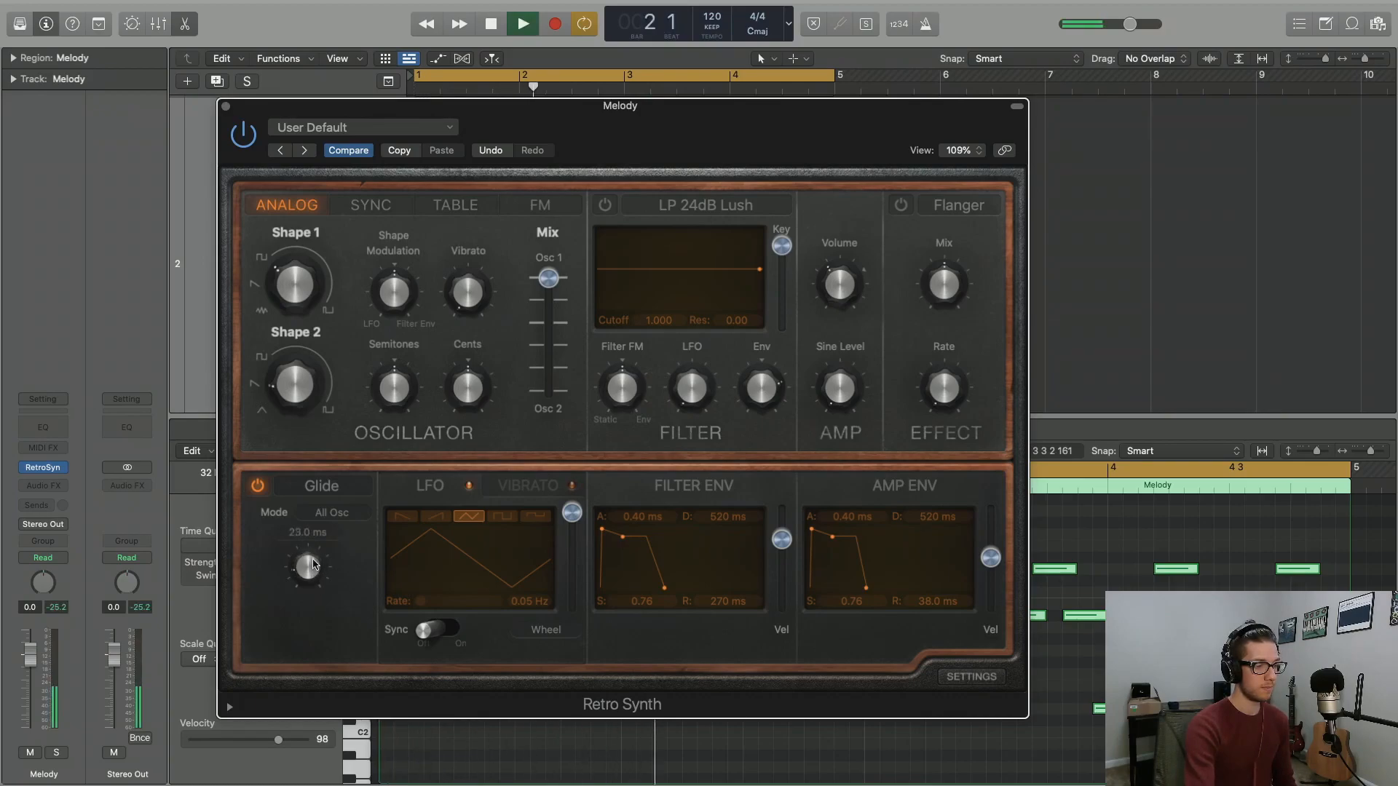
Step: Try glide times of 23, 1900 and 160 ms, settling at 56 ms with playback stopped
{"action": "left_click_drag", "start_coordinate": [307, 564], "coordinate": [312, 553]}
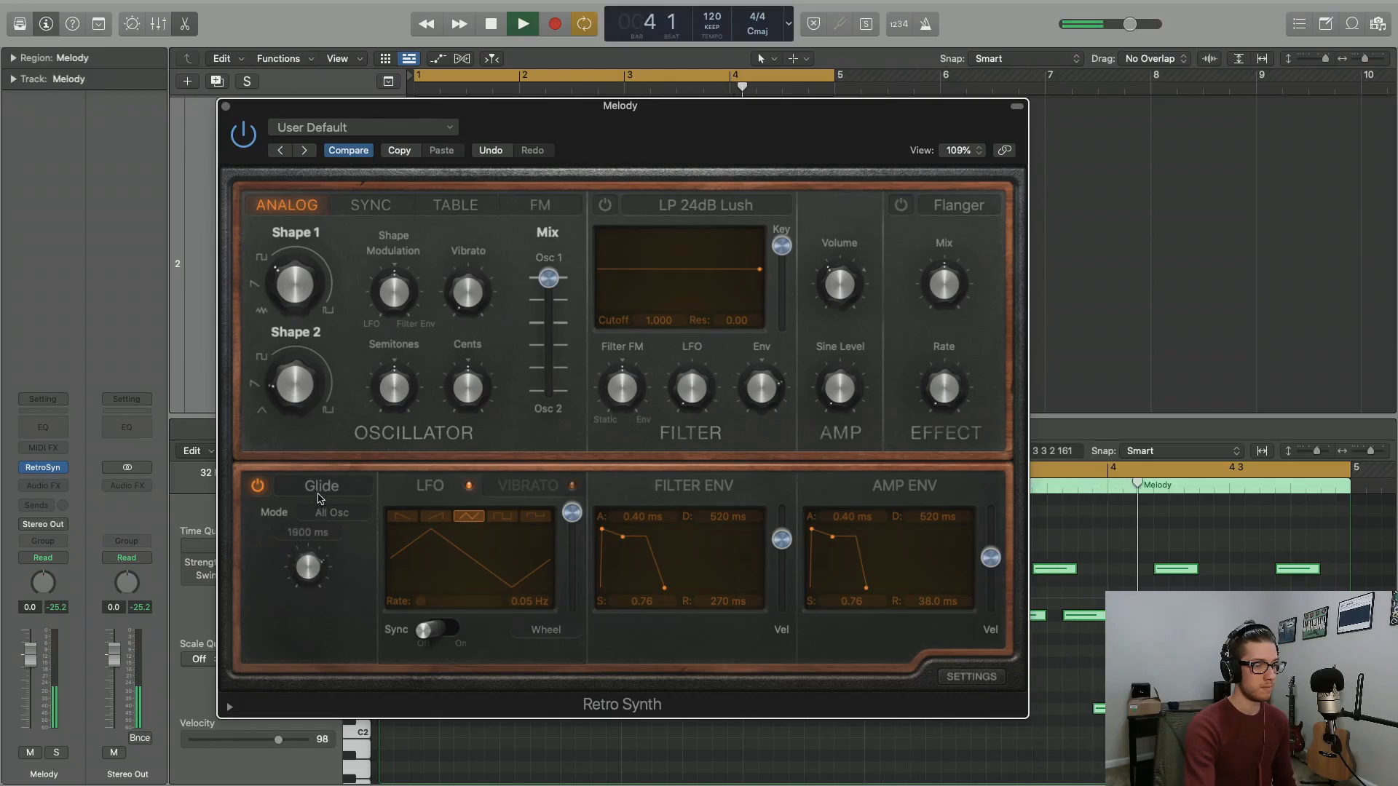
{"action": "left_click_drag", "start_coordinate": [307, 567], "coordinate": [316, 535]}
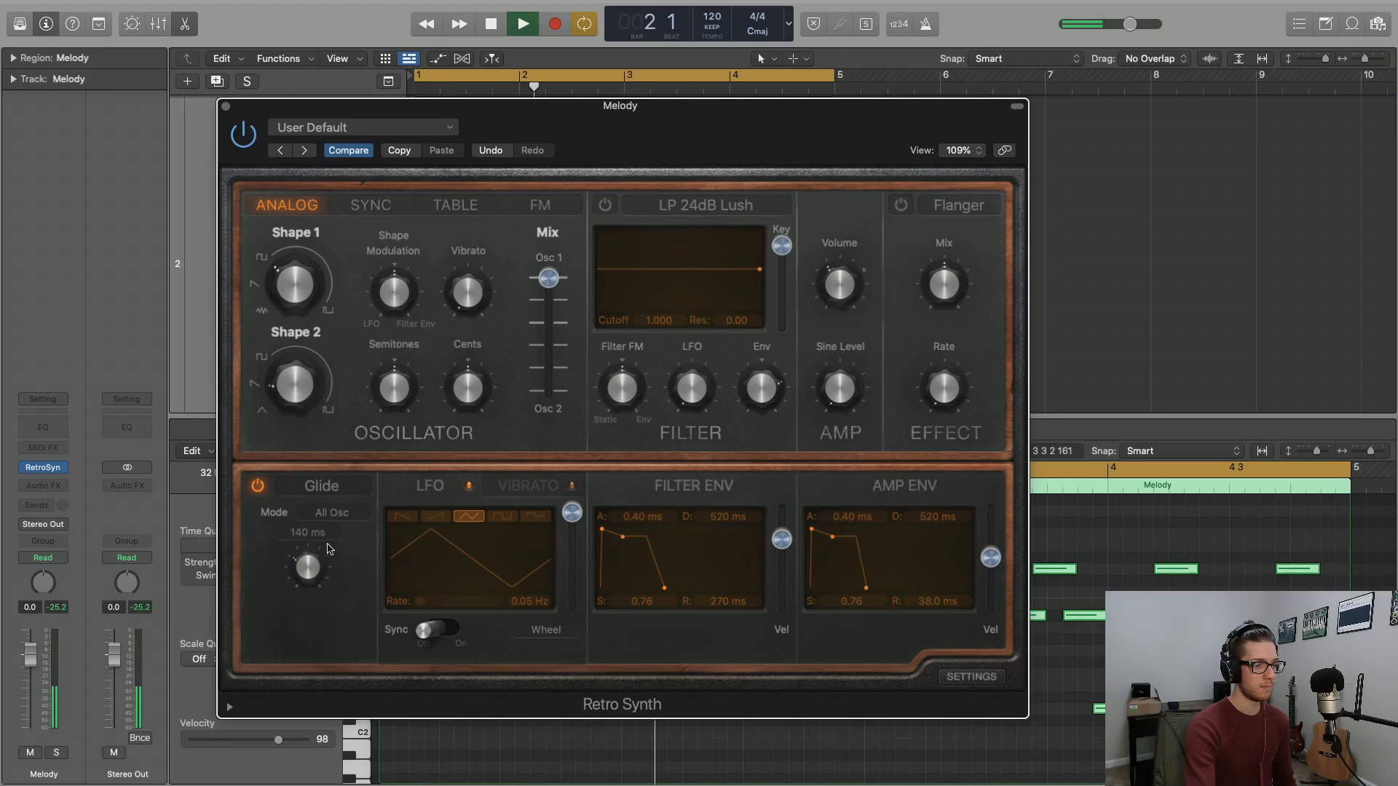
{"action": "left_click_drag", "start_coordinate": [307, 566], "coordinate": [307, 584]}
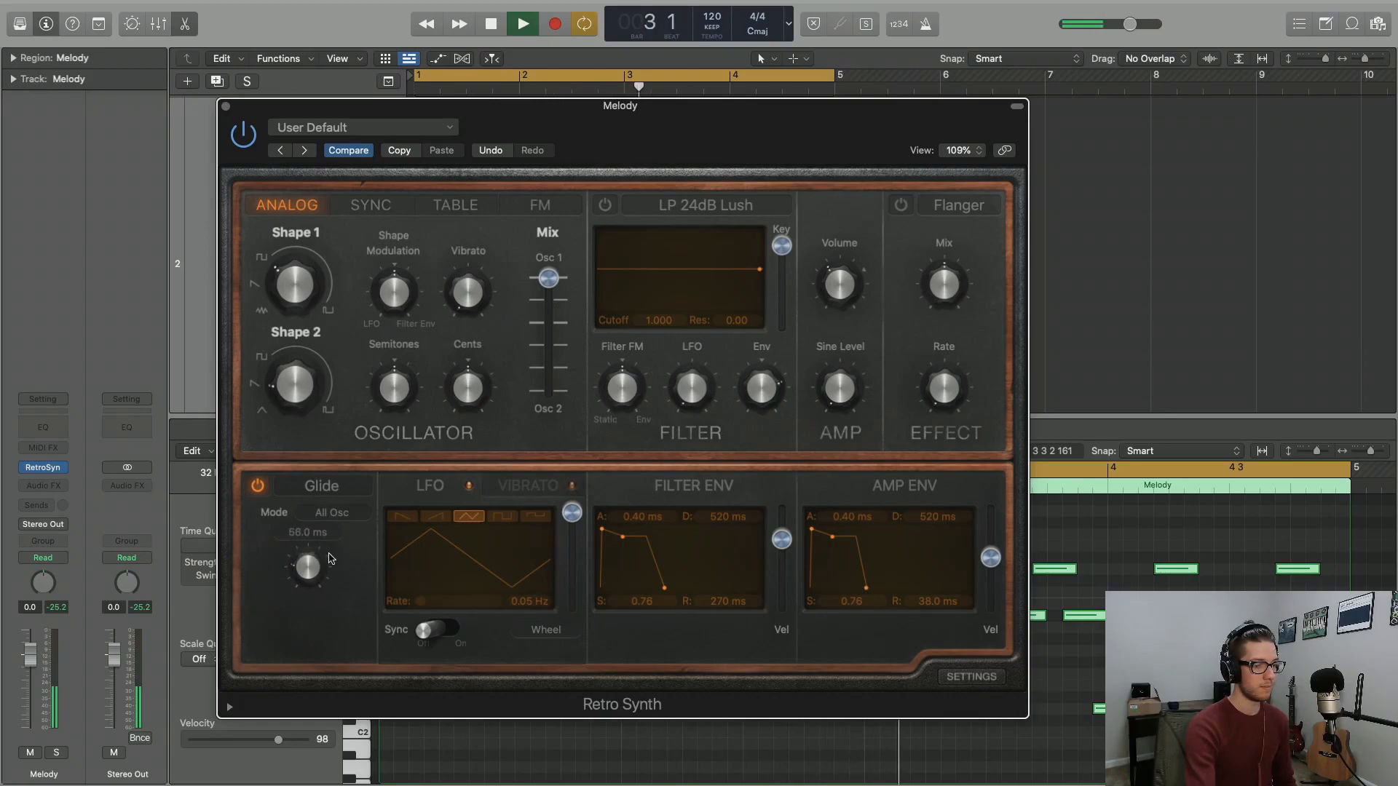
{"action": "left_click", "coordinate": [521, 24]}
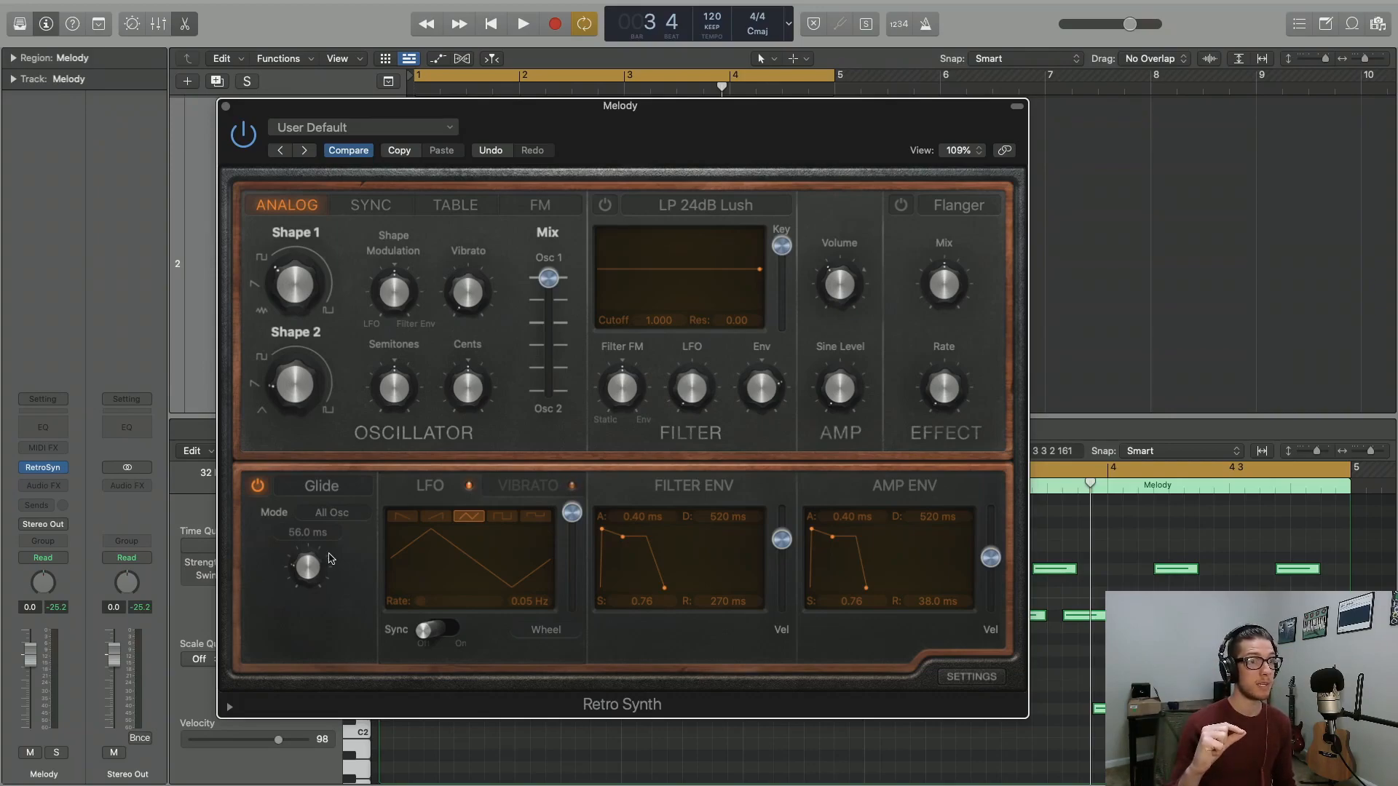
{"action": "left_click", "coordinate": [330, 512]}
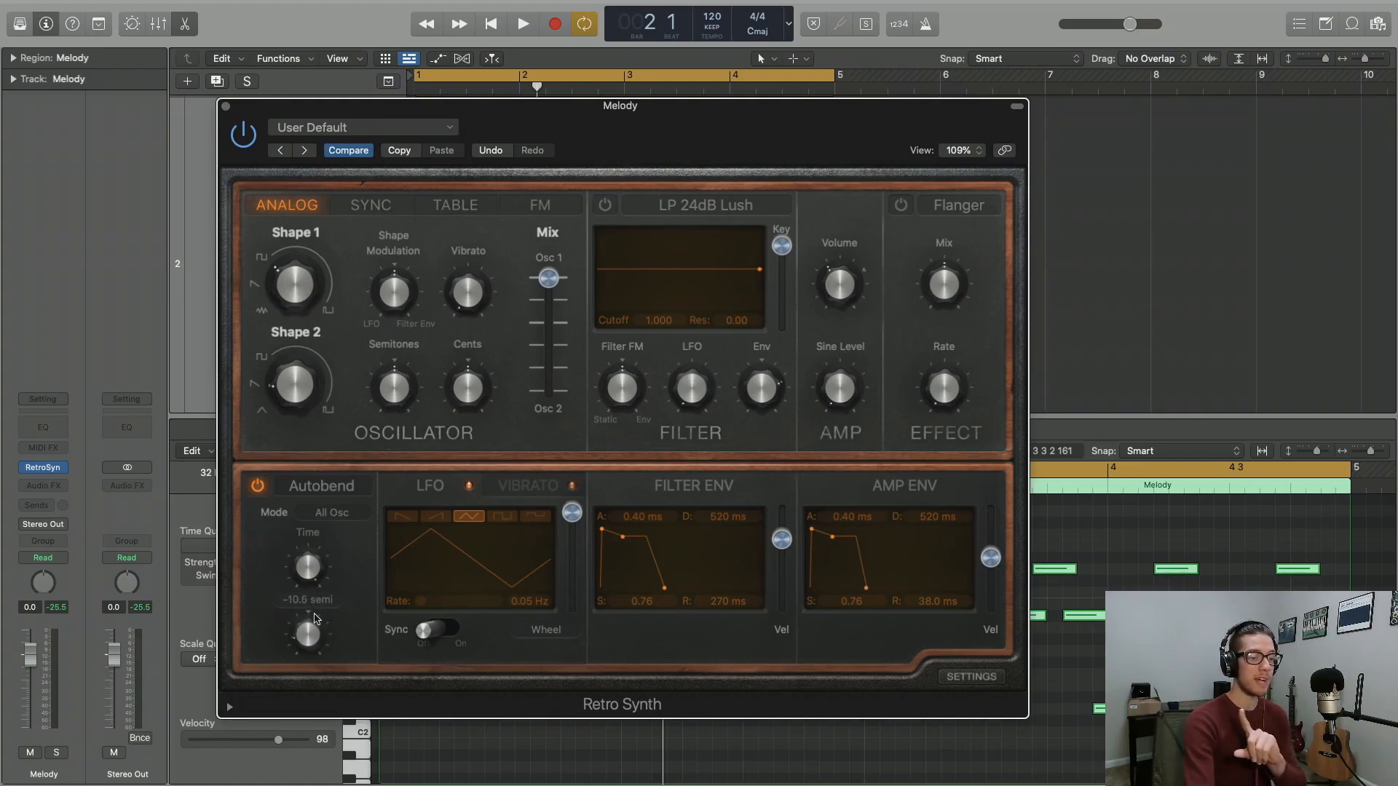
Step: Lower the Autobend Depth to about -10.6 semitones
{"action": "left_click_drag", "start_coordinate": [307, 623], "coordinate": [308, 642]}
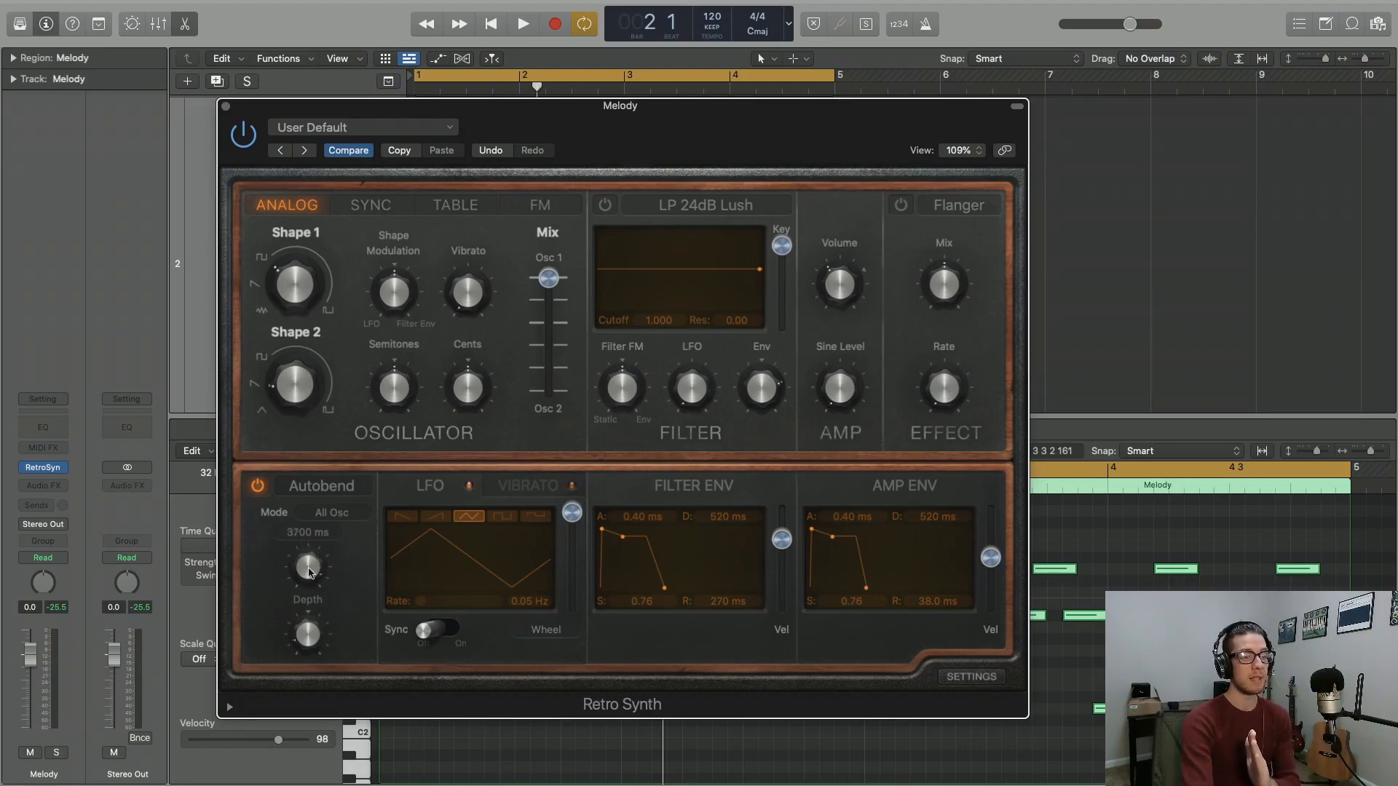
Step: Shorten the Autobend Time to about 35 ms, keeping the negative depth
{"action": "left_click_drag", "start_coordinate": [307, 566], "coordinate": [307, 588]}
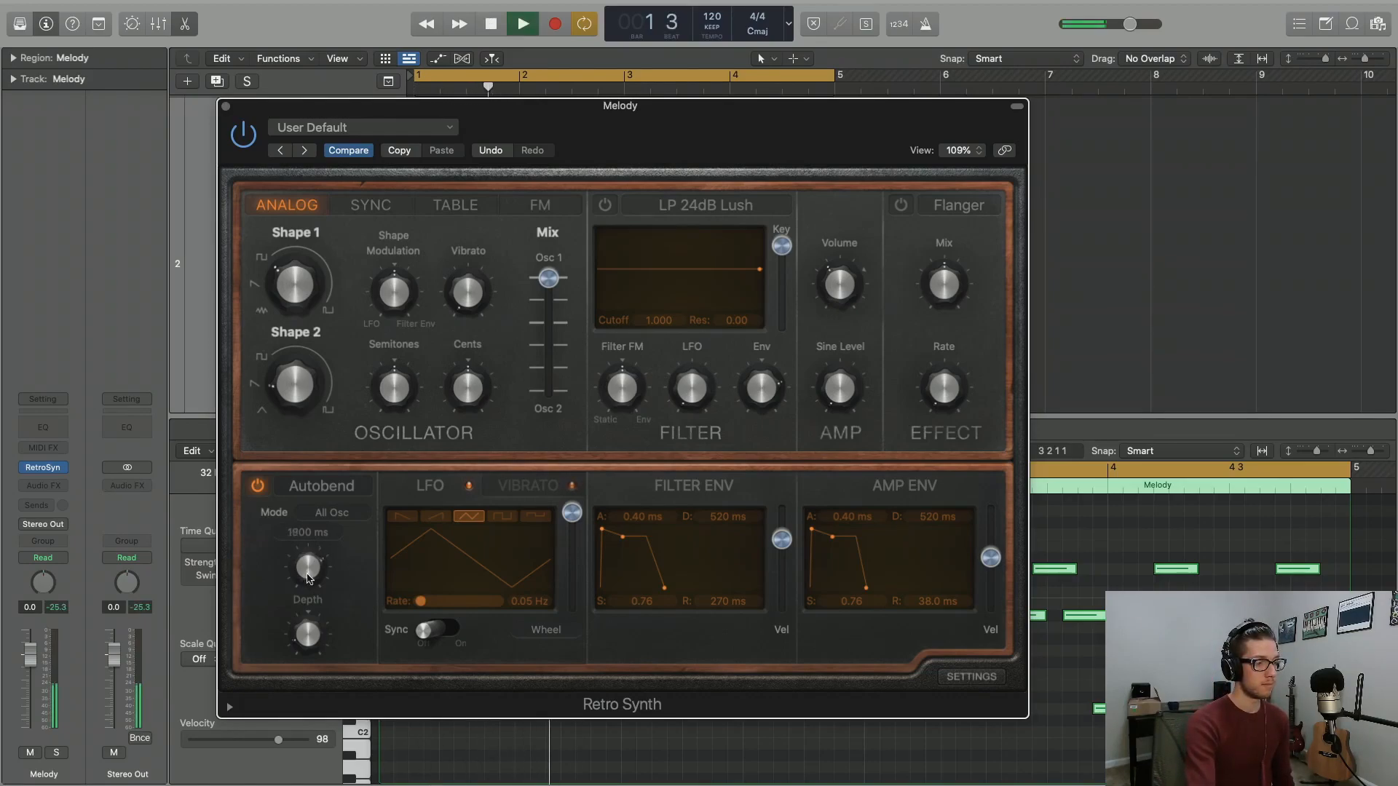
{"action": "left_click_drag", "start_coordinate": [307, 568], "coordinate": [307, 623]}
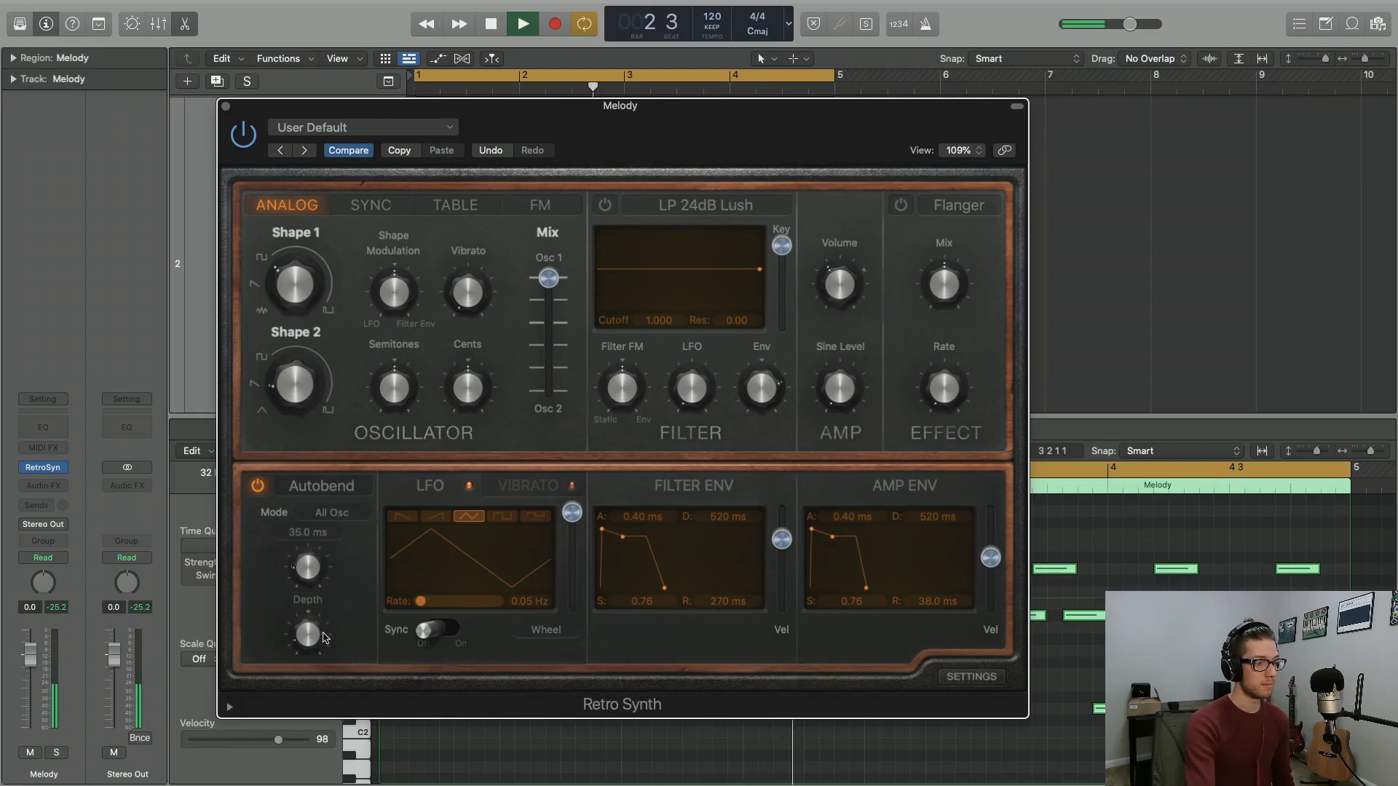